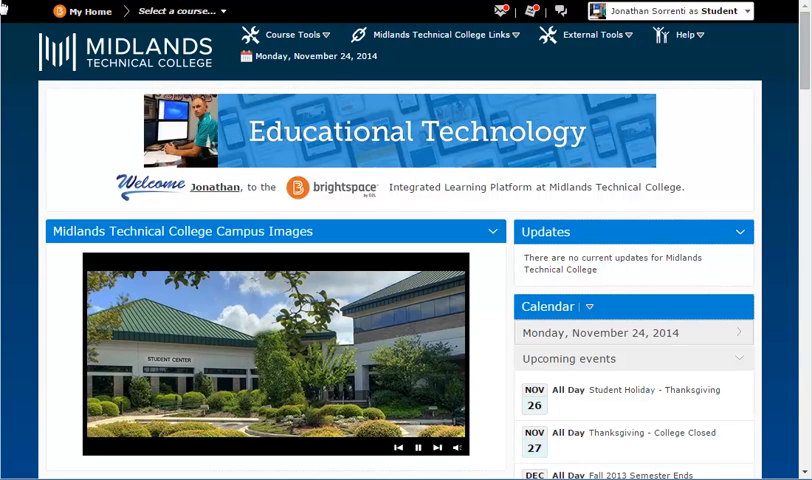
pyautogui.moveTo(496, 12)
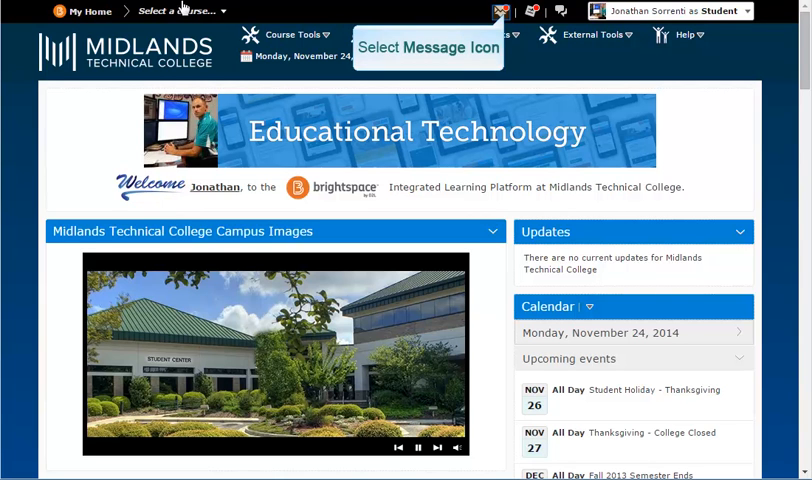
# Reach the full email tool through the Message alerts icon's Go to Email link
pyautogui.click(500, 12)
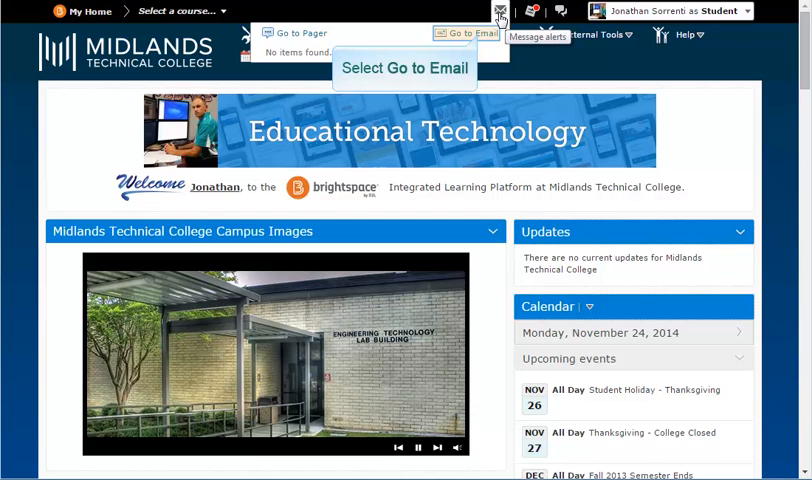
pyautogui.click(470, 36)
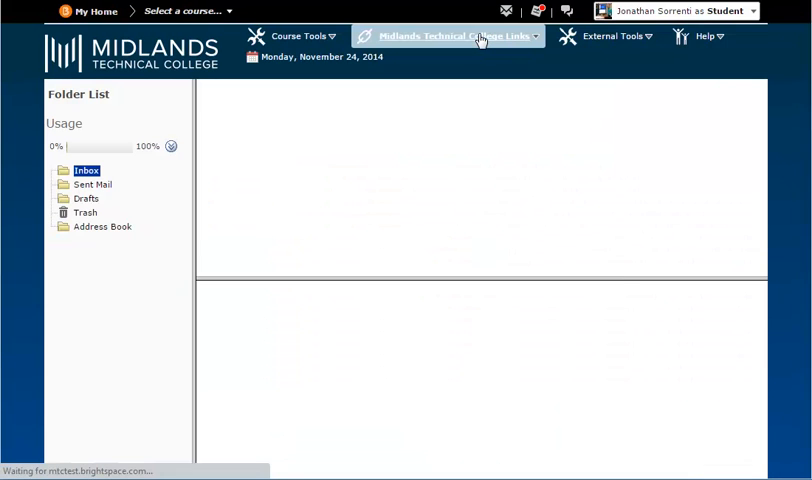
# Load the Inbox folder's message list with senders, subjects and dates
pyautogui.click(86, 168)
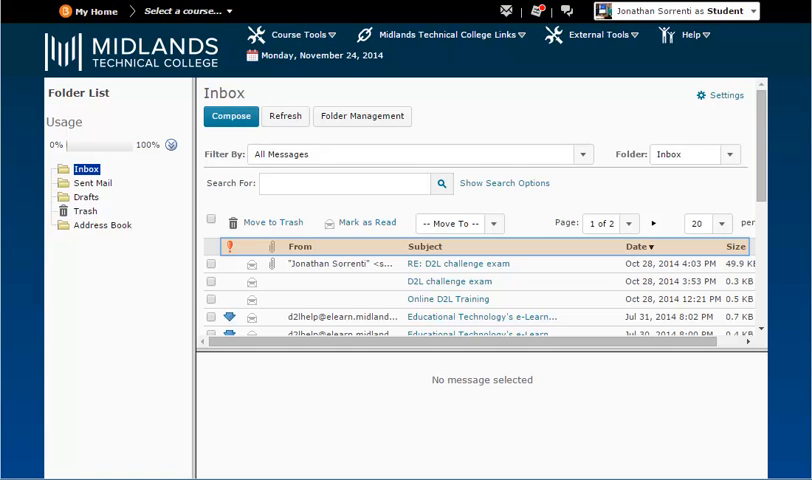
pyautogui.moveTo(460, 34)
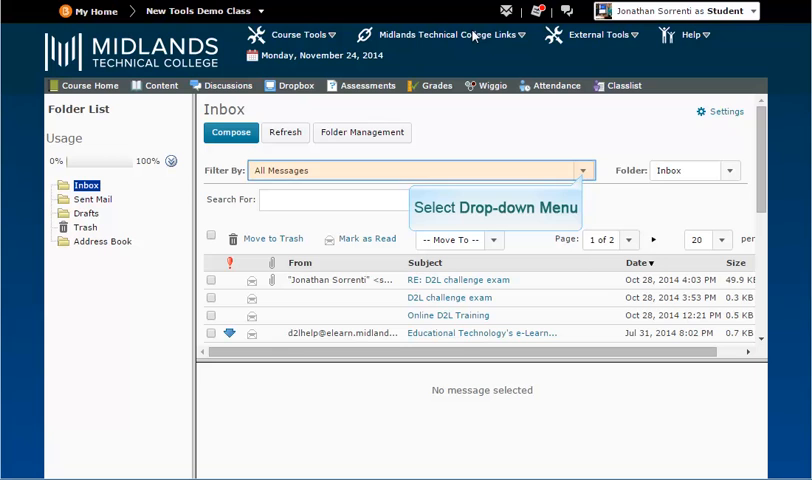
pyautogui.moveTo(548, 60)
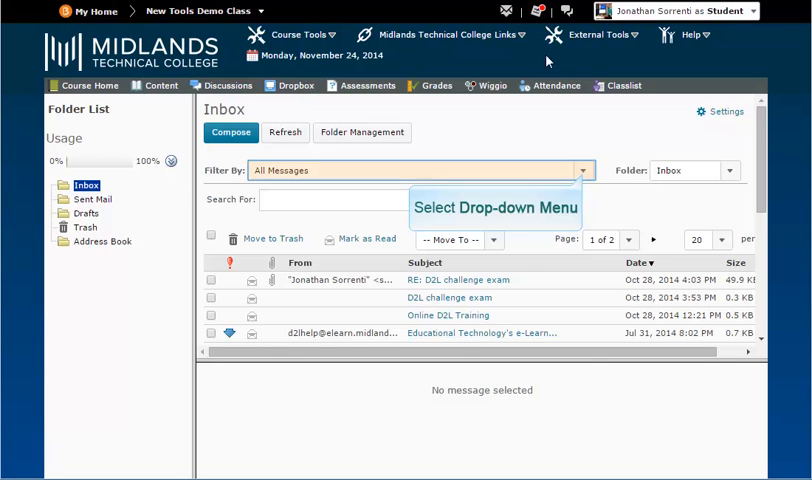
pyautogui.click(582, 170)
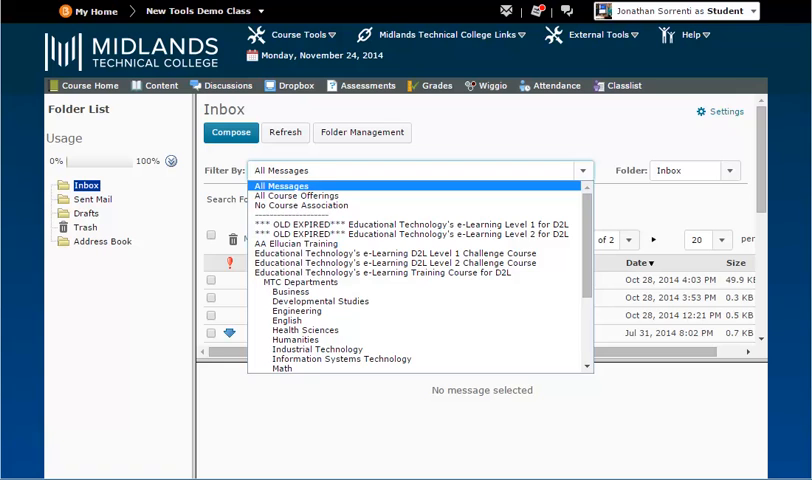
pyautogui.click(584, 170)
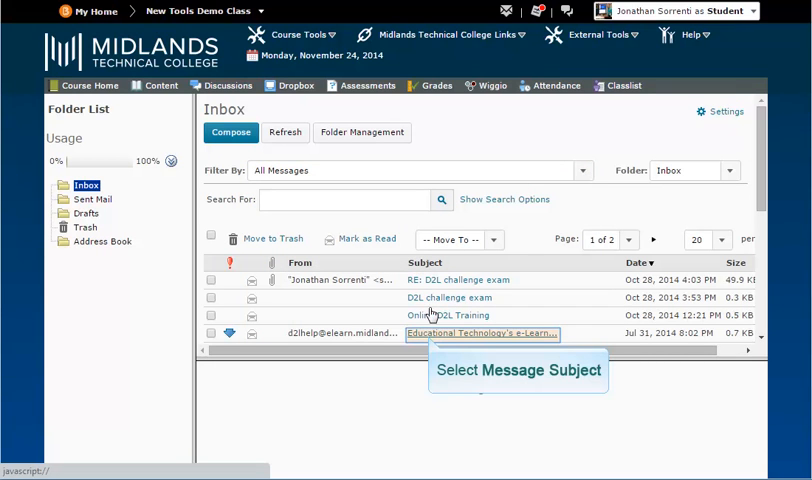
# Preview the Educational Technology e-learning message and show its printable view via More Actions > Print
pyautogui.click(482, 332)
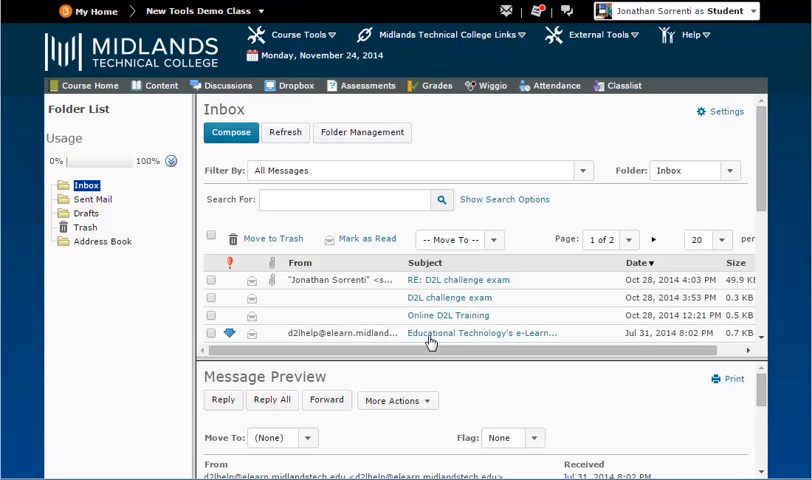
pyautogui.moveTo(396, 400)
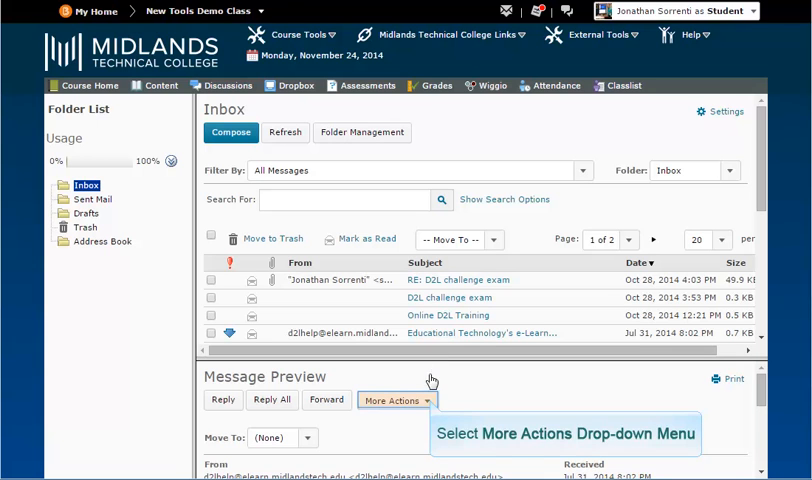
pyautogui.click(394, 400)
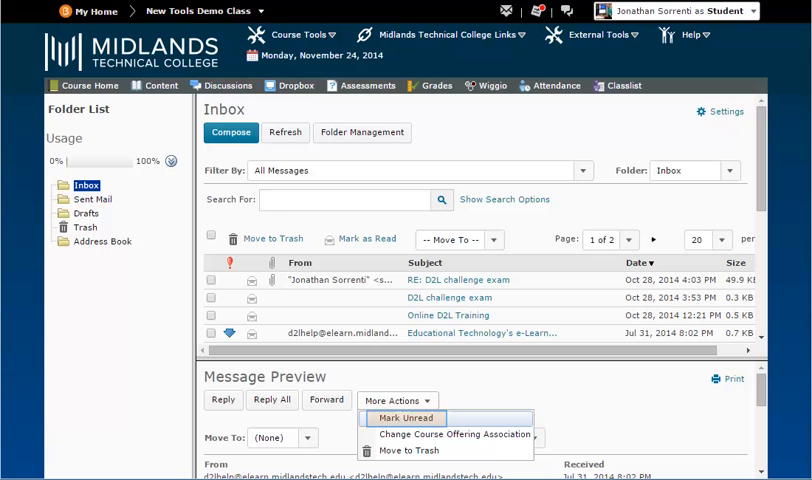
pyautogui.click(396, 400)
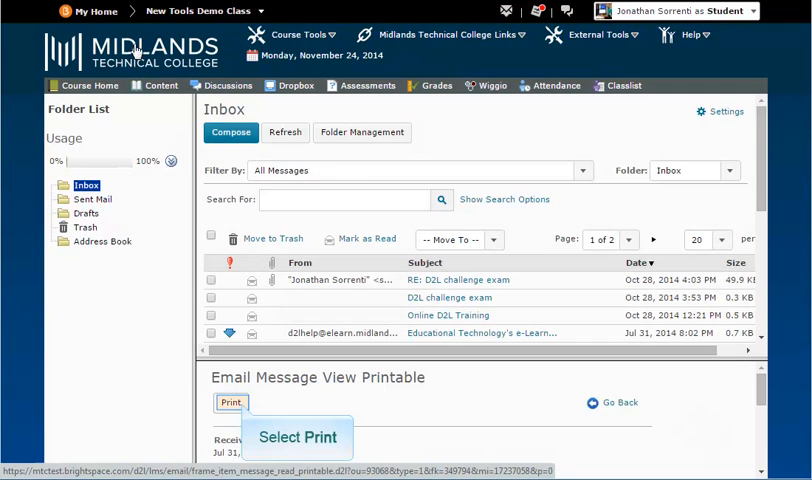
# Print the message with destination Save as PDF and save it
pyautogui.click(232, 402)
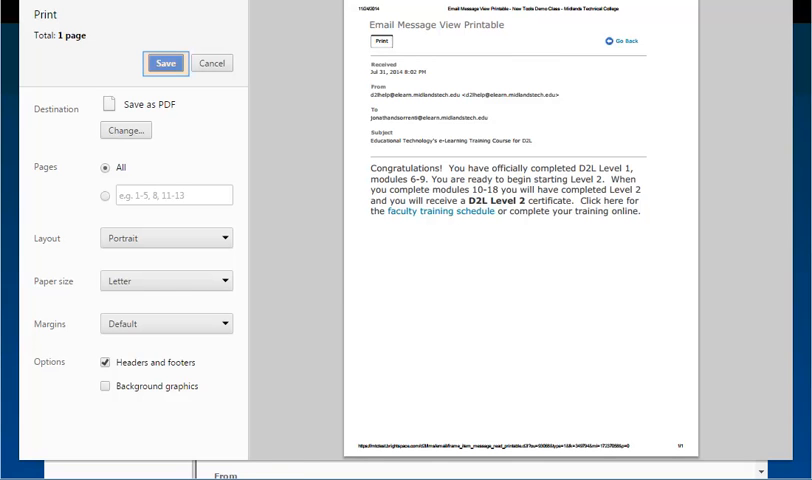
pyautogui.click(212, 60)
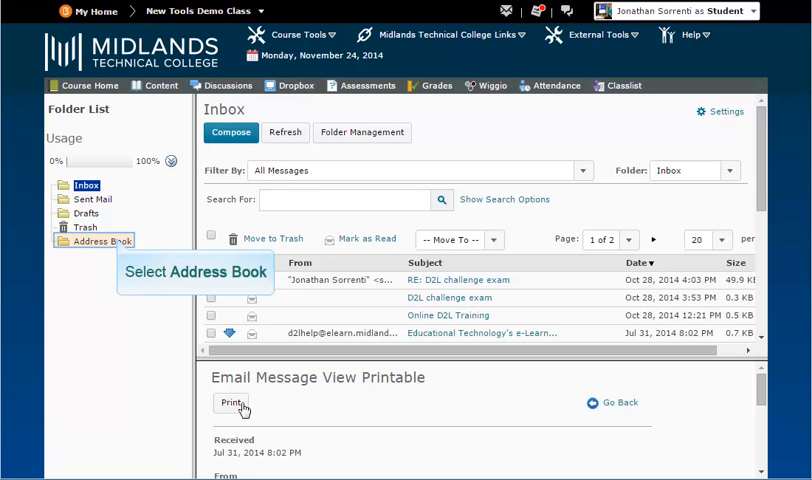
pyautogui.moveTo(132, 336)
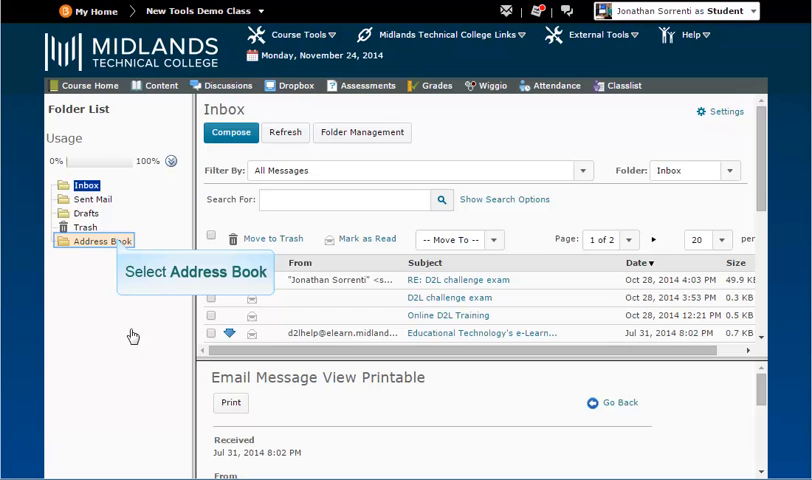
# In the Address Book, review Filter By, select the first faculty contact and start an email to them
pyautogui.click(100, 242)
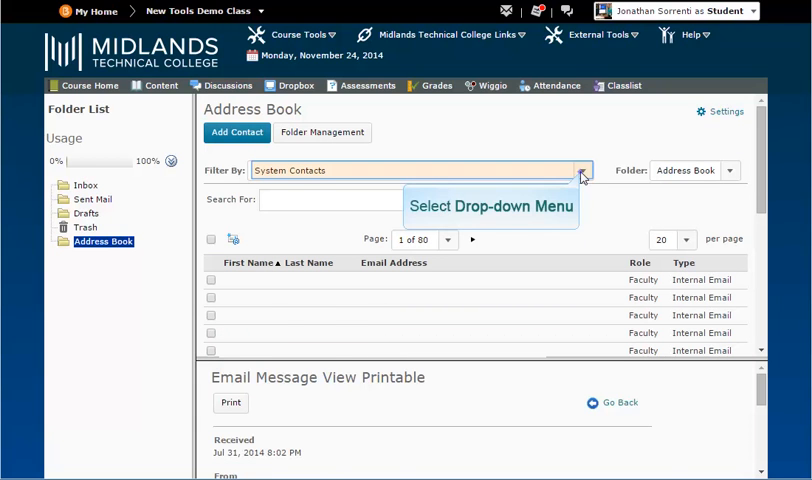
pyautogui.click(582, 170)
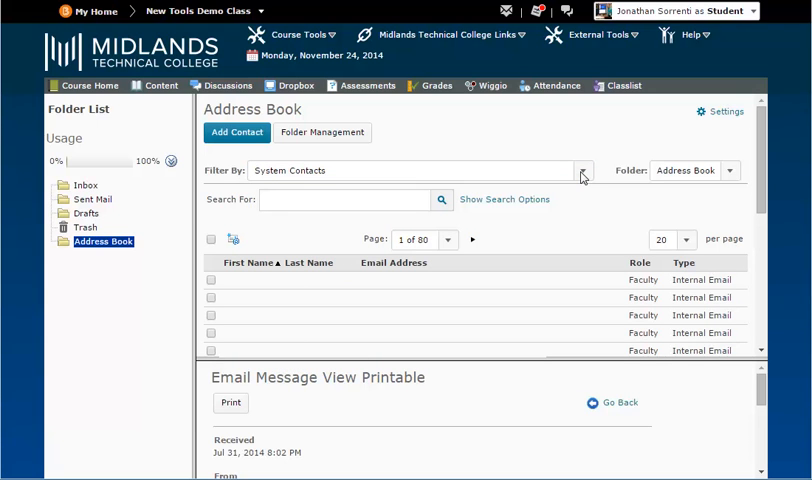
pyautogui.moveTo(212, 280)
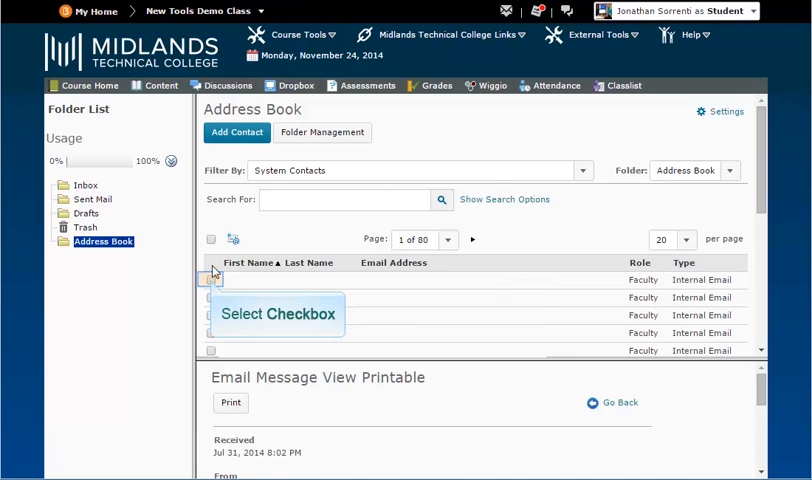
pyautogui.click(212, 280)
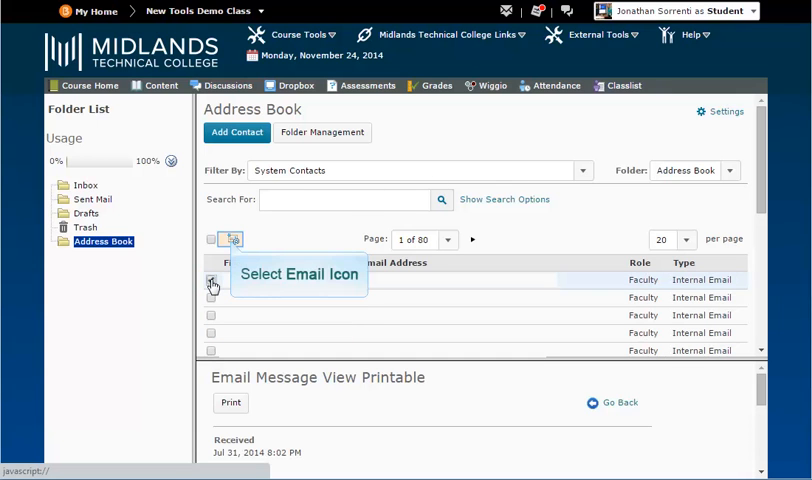
pyautogui.click(210, 280)
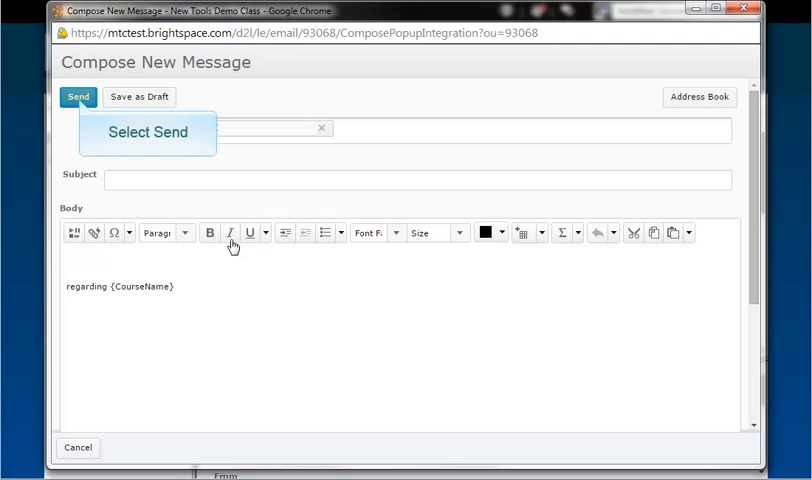
pyautogui.moveTo(76, 100)
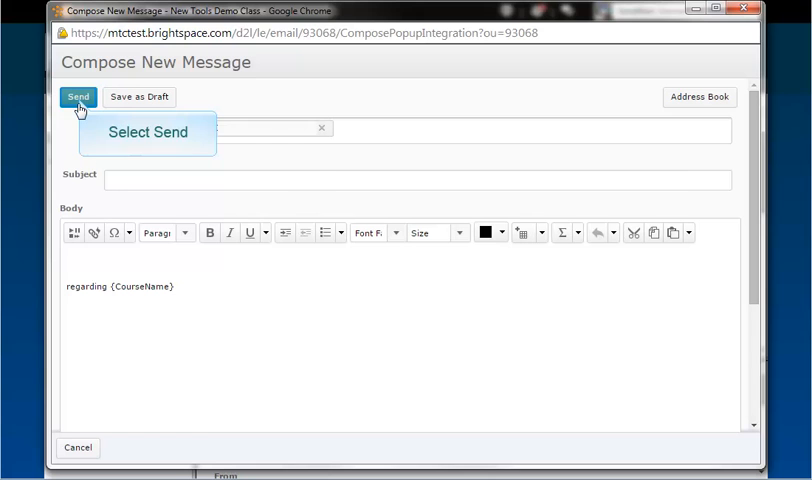
# Send the composed message to the faculty contact, returning to the Address Book
pyautogui.click(74, 96)
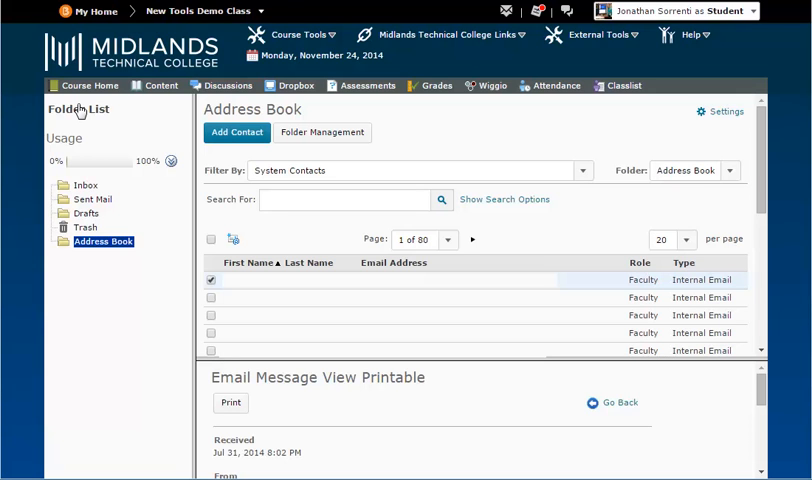
pyautogui.moveTo(84, 228)
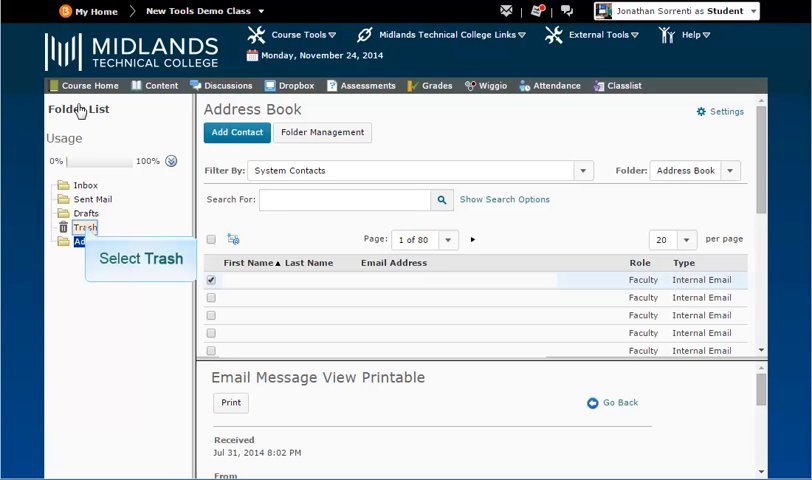
pyautogui.moveTo(86, 170)
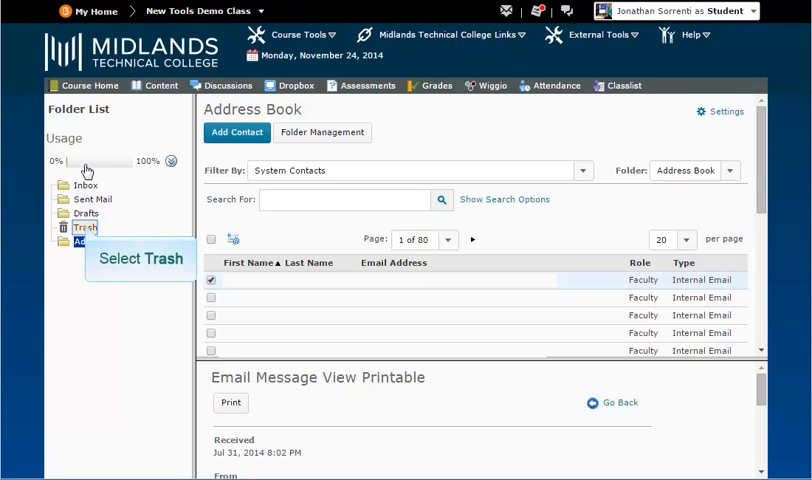
# Empty the Trash folder with Delete All and confirm the permanent deletion
pyautogui.click(84, 228)
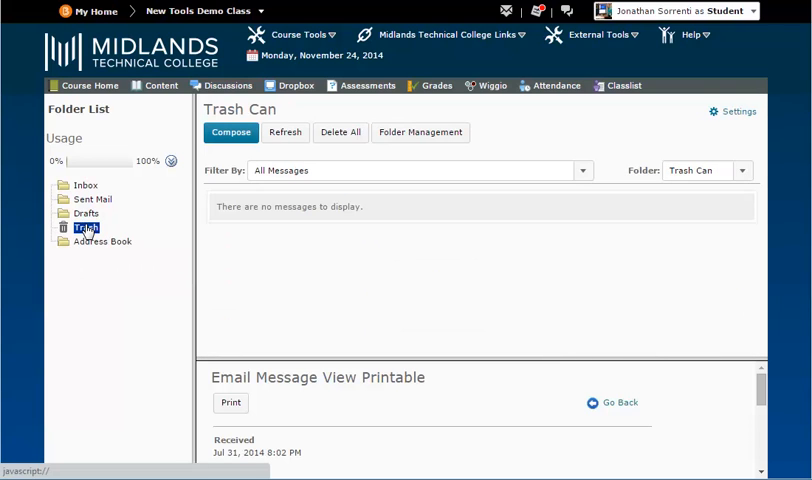
pyautogui.moveTo(340, 132)
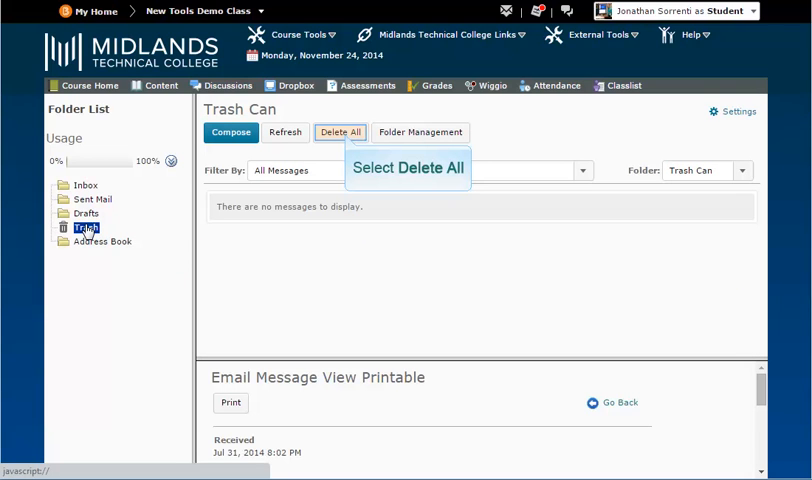
pyautogui.moveTo(344, 154)
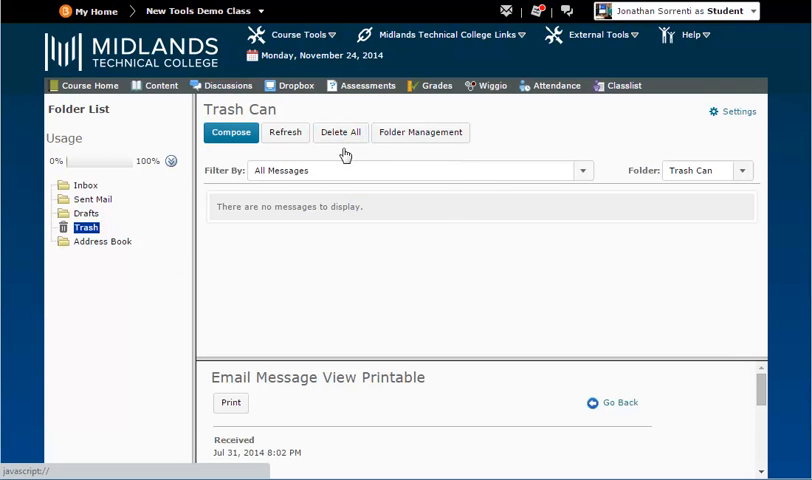
pyautogui.click(340, 132)
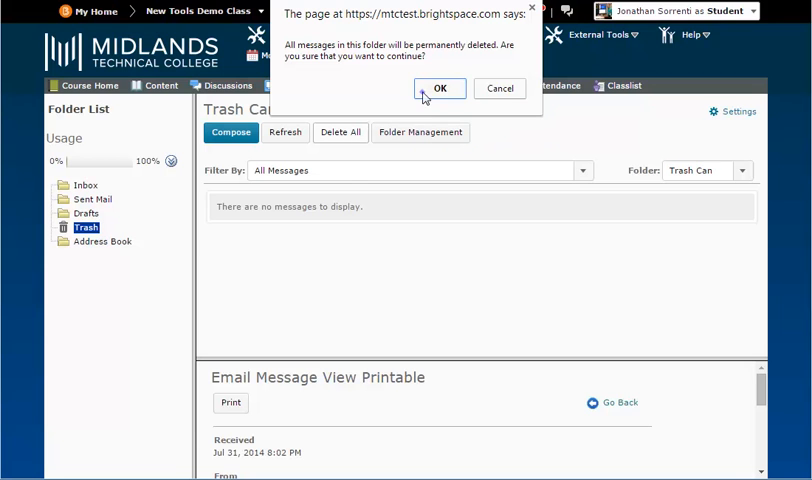
pyautogui.click(440, 88)
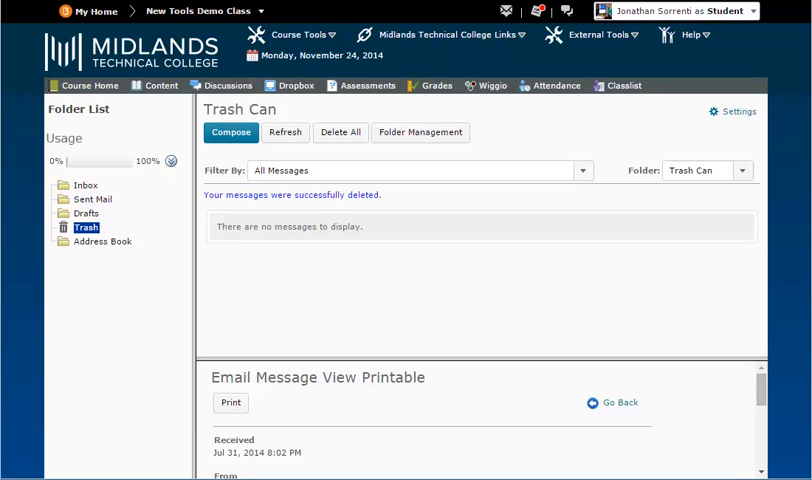